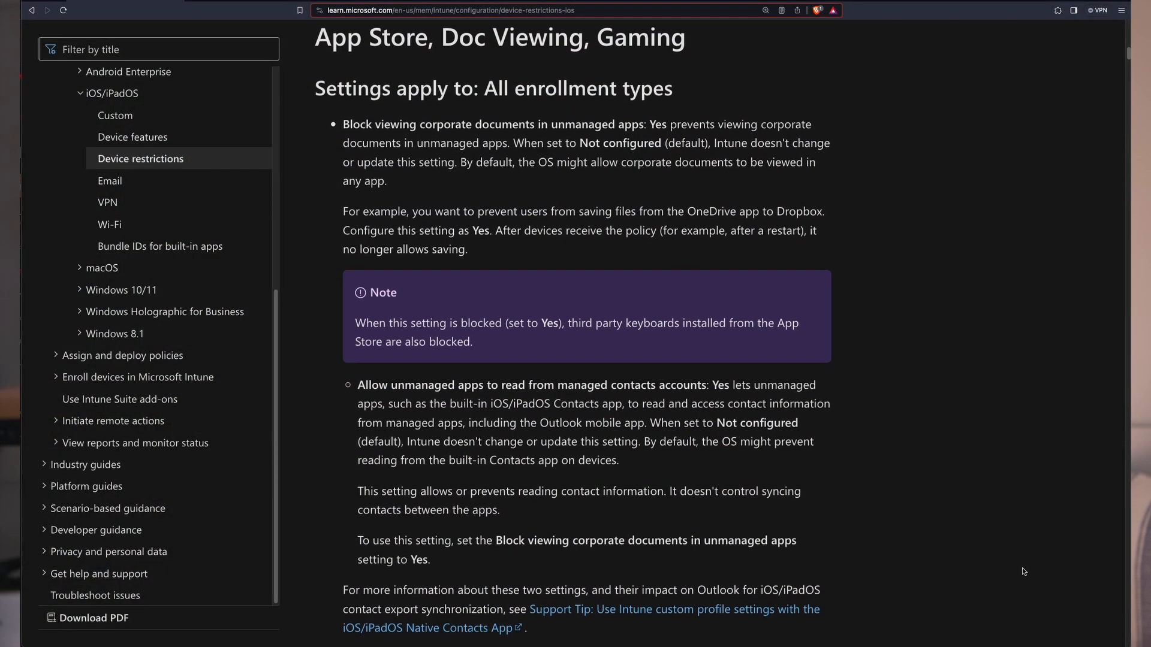
pyautogui.scroll(-3)
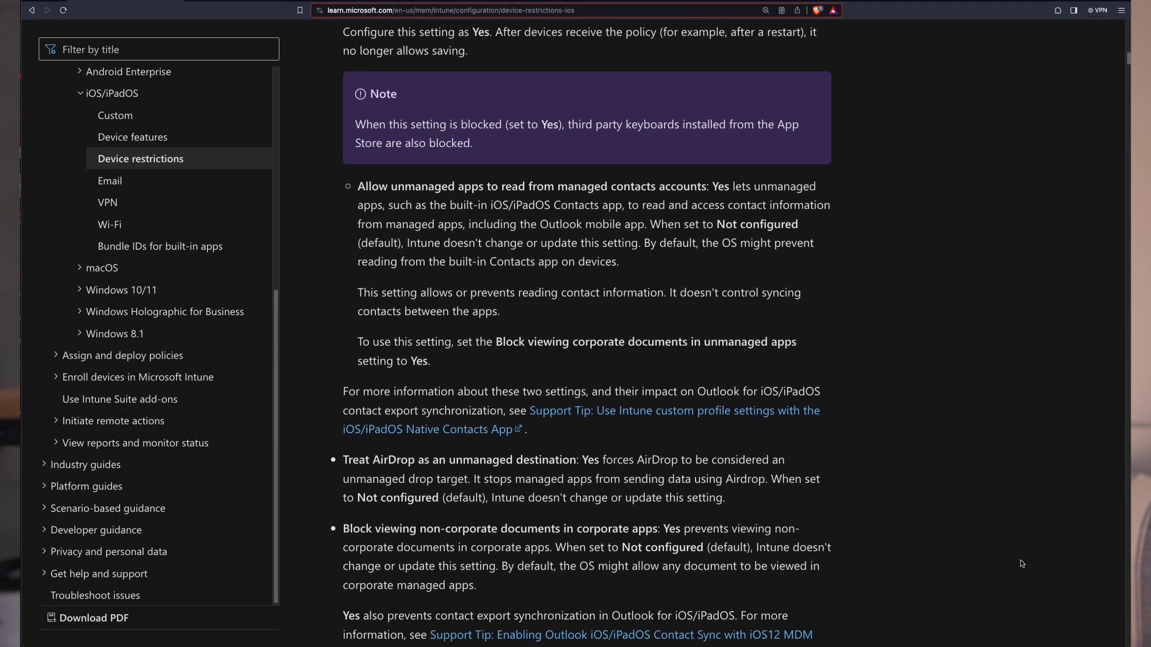
pyautogui.scroll(-3)
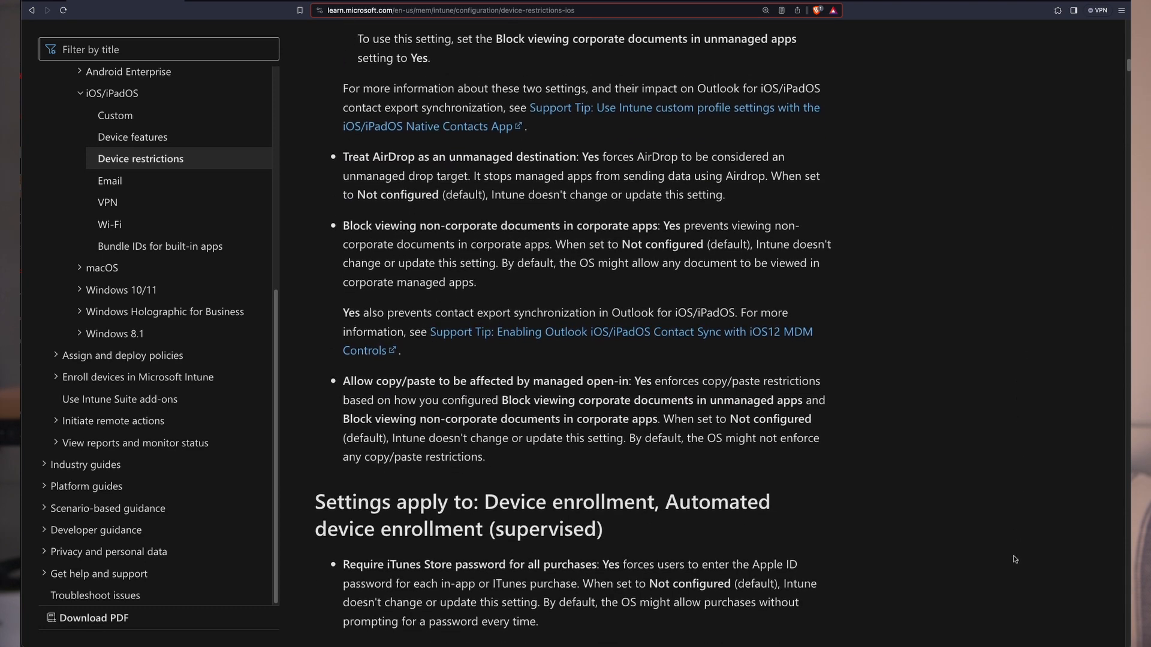
pyautogui.scroll(-3)
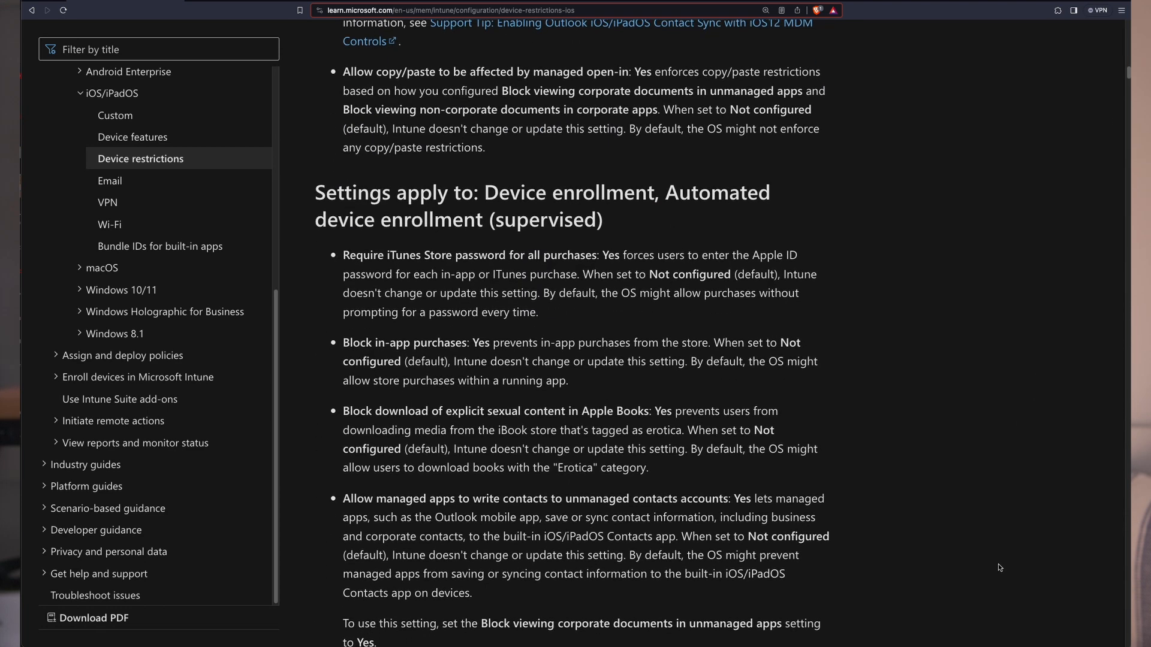
pyautogui.scroll(-3)
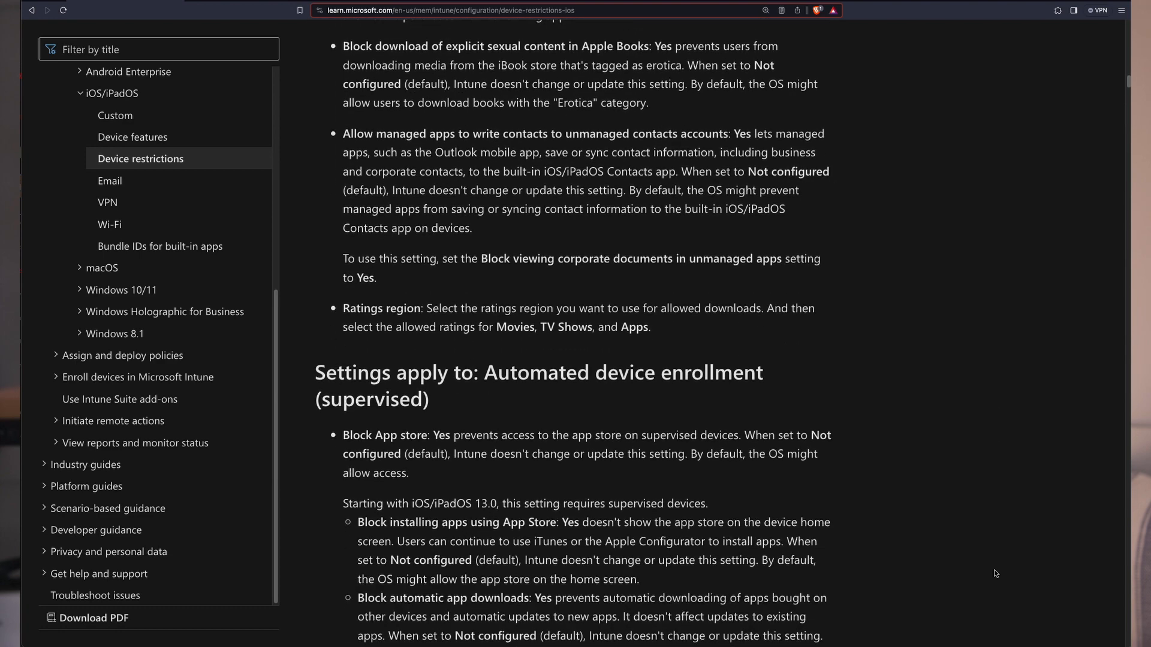